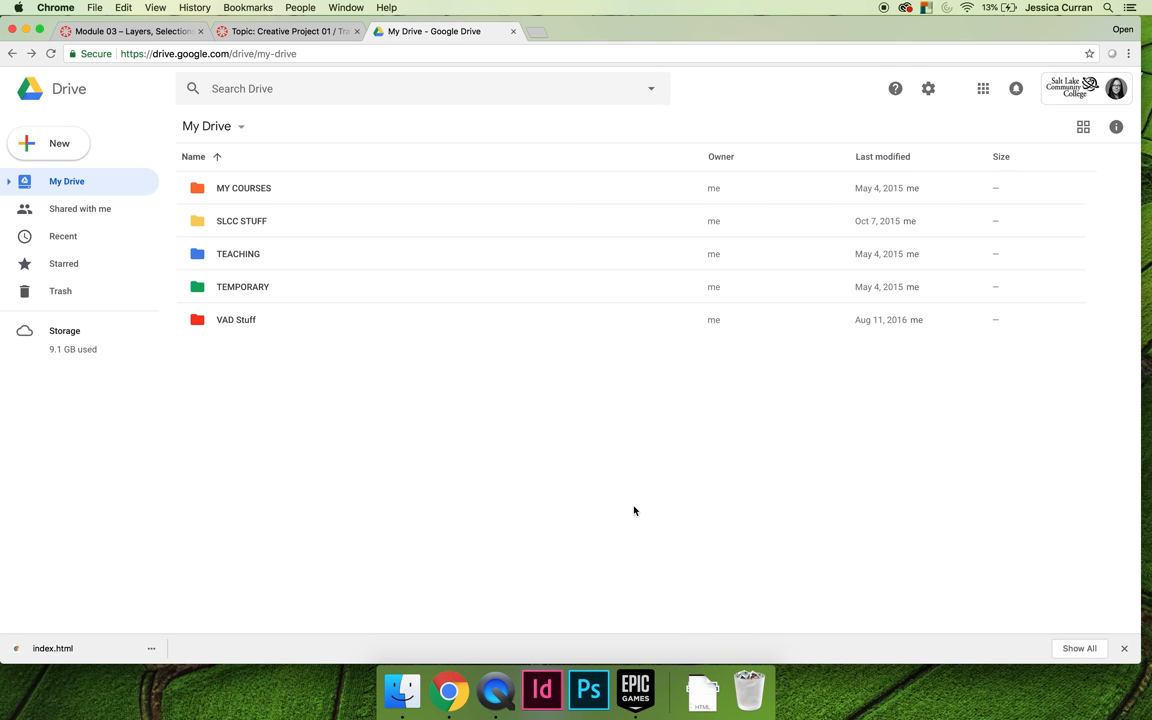
pyautogui.moveTo(252, 198)
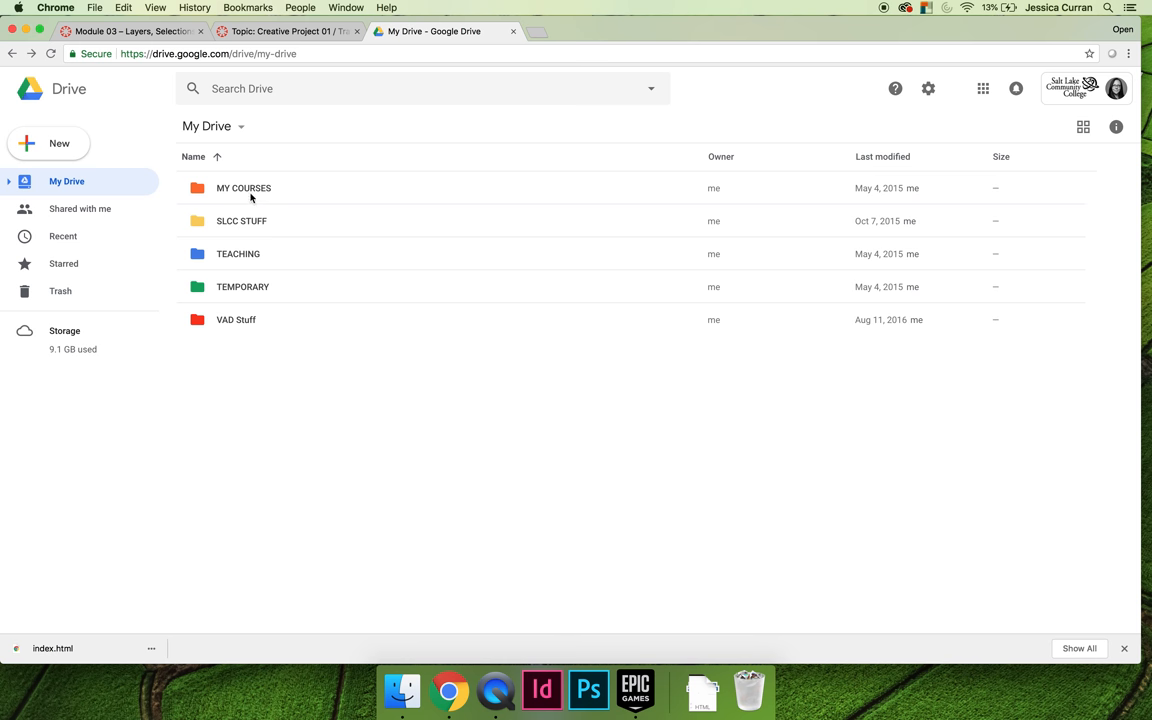
# - Look inside the MY COURSES folder, then return to My Drive
pyautogui.doubleClick(244, 188)
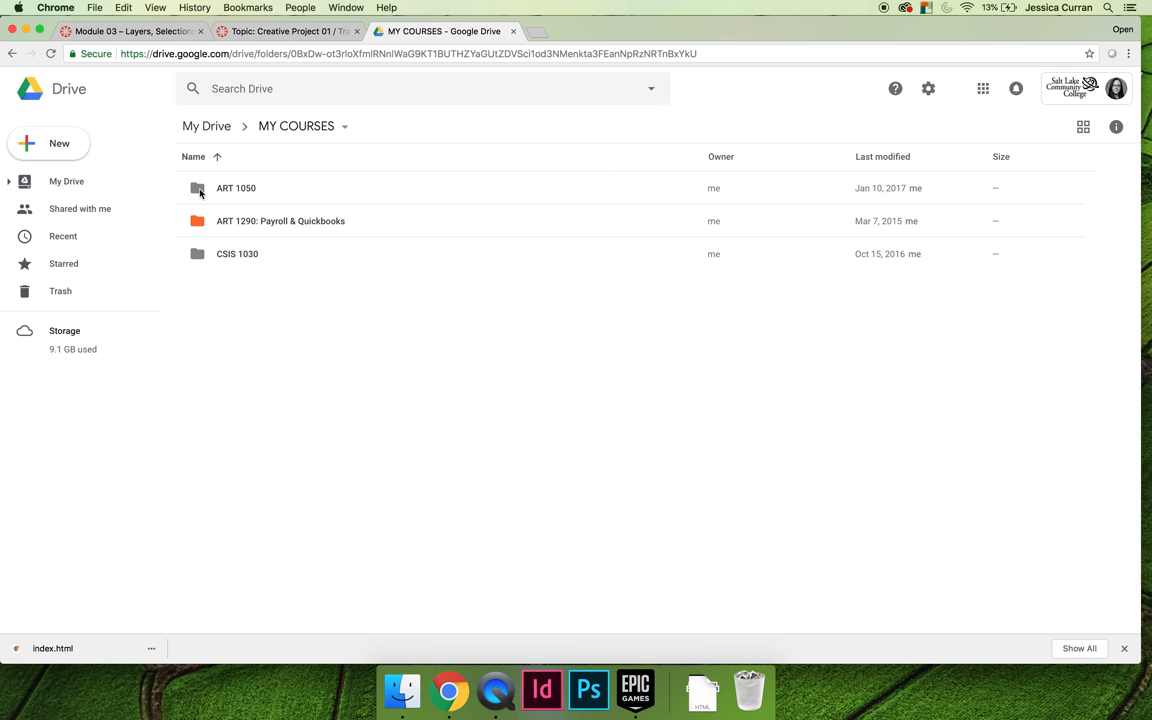
pyautogui.moveTo(256, 336)
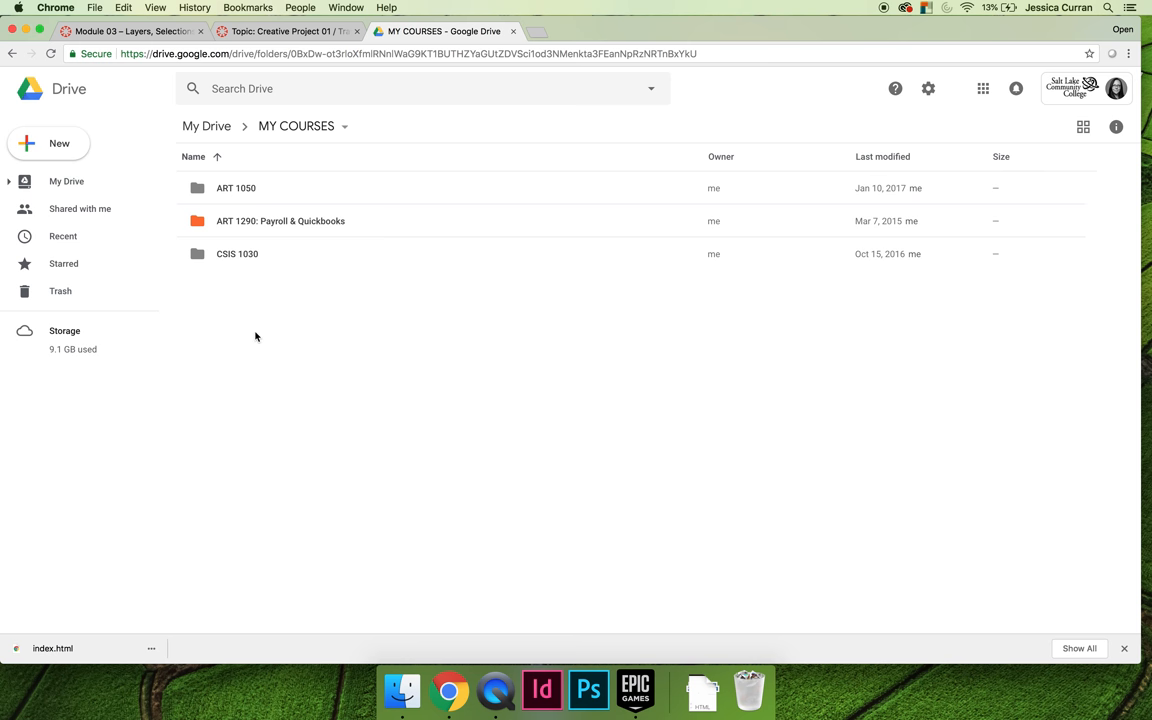
pyautogui.click(66, 180)
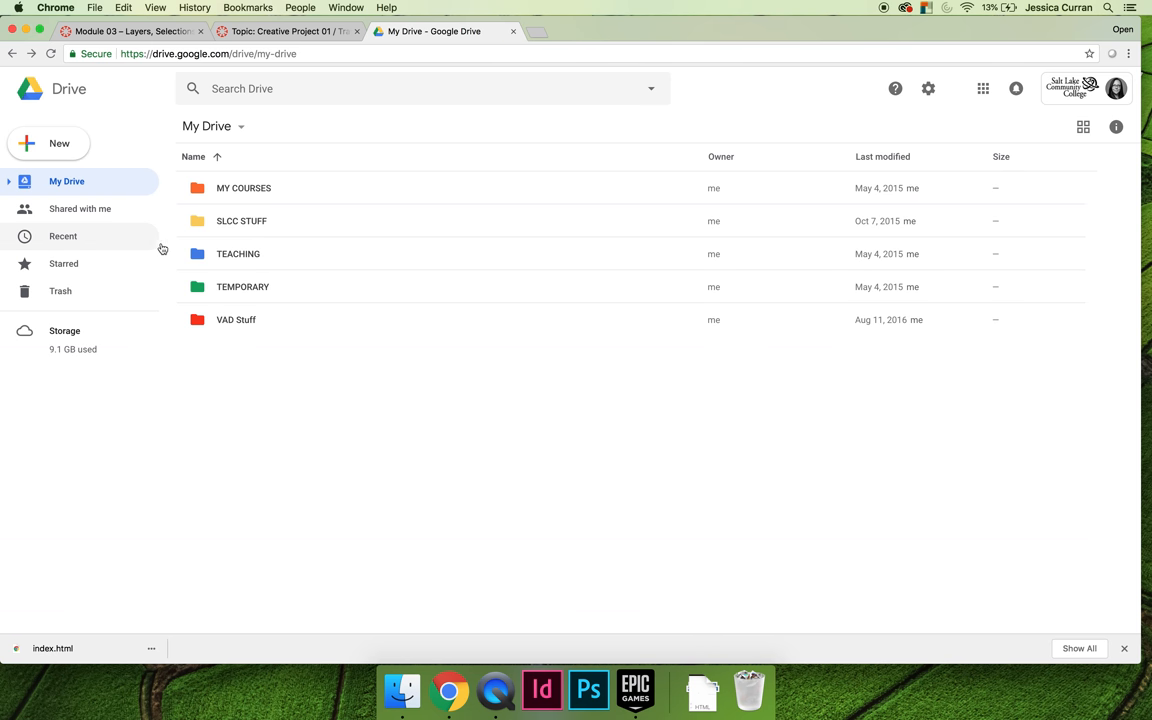
pyautogui.moveTo(252, 376)
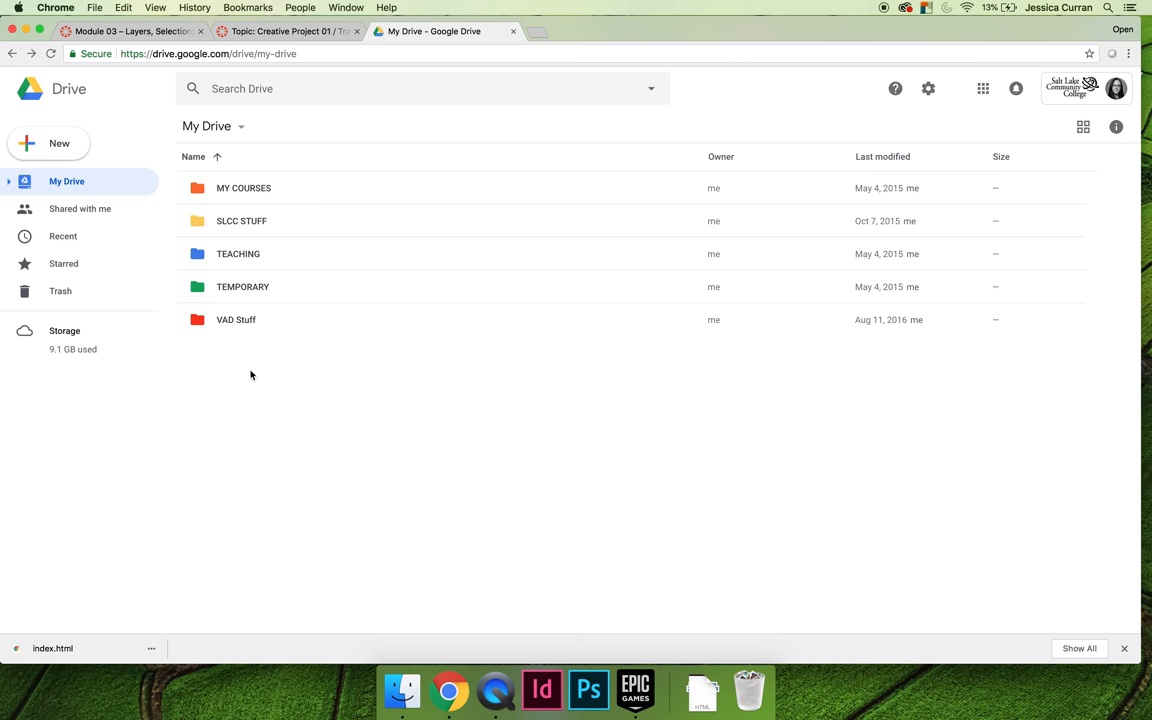
pyautogui.moveTo(166, 216)
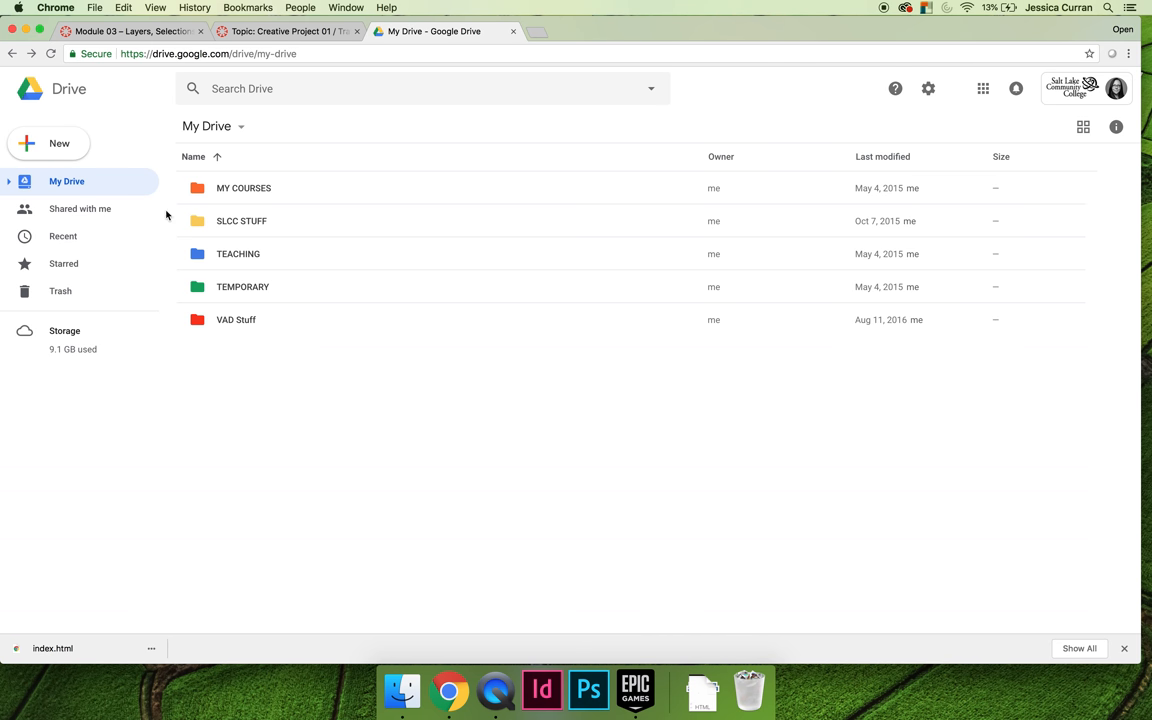
pyautogui.moveTo(56, 144)
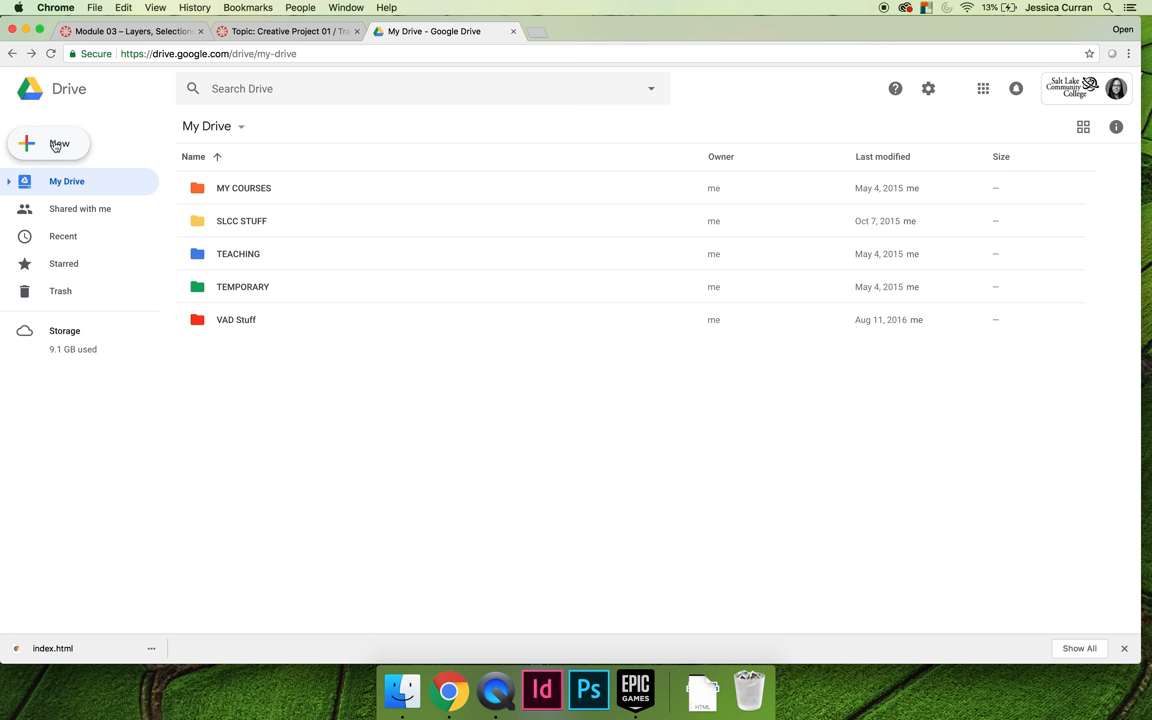
# - Create a new My Drive folder named 'ART 1280 – Photoshop Software'
pyautogui.click(48, 144)
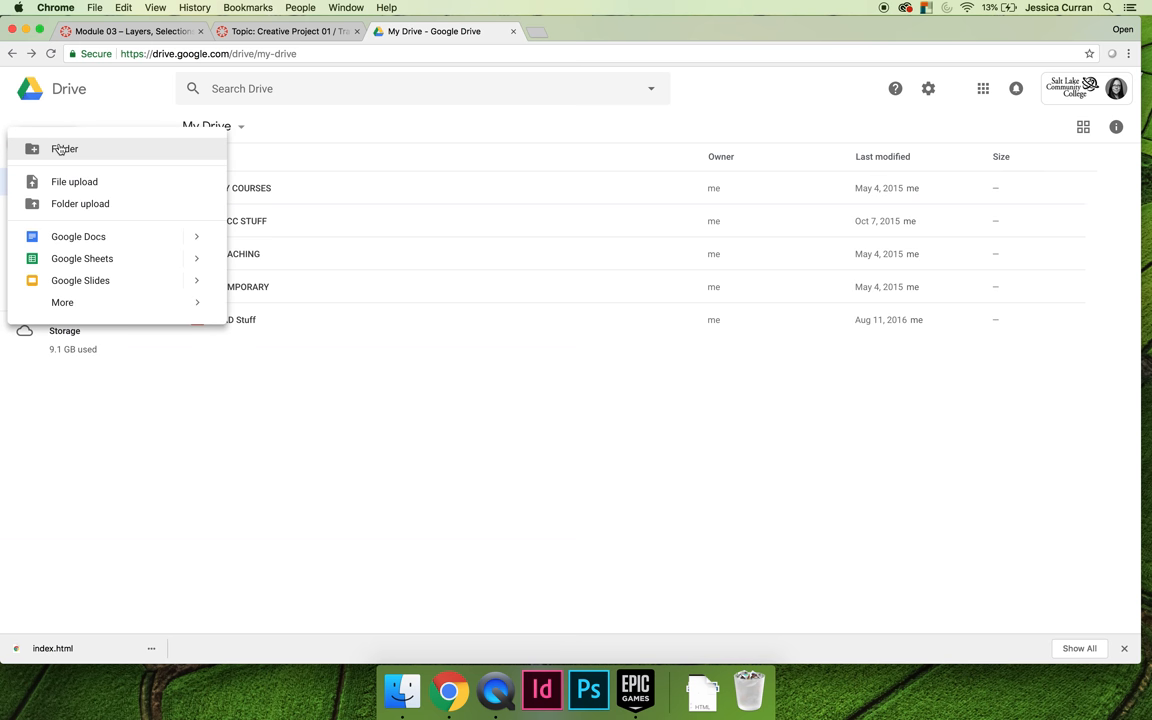
pyautogui.click(64, 148)
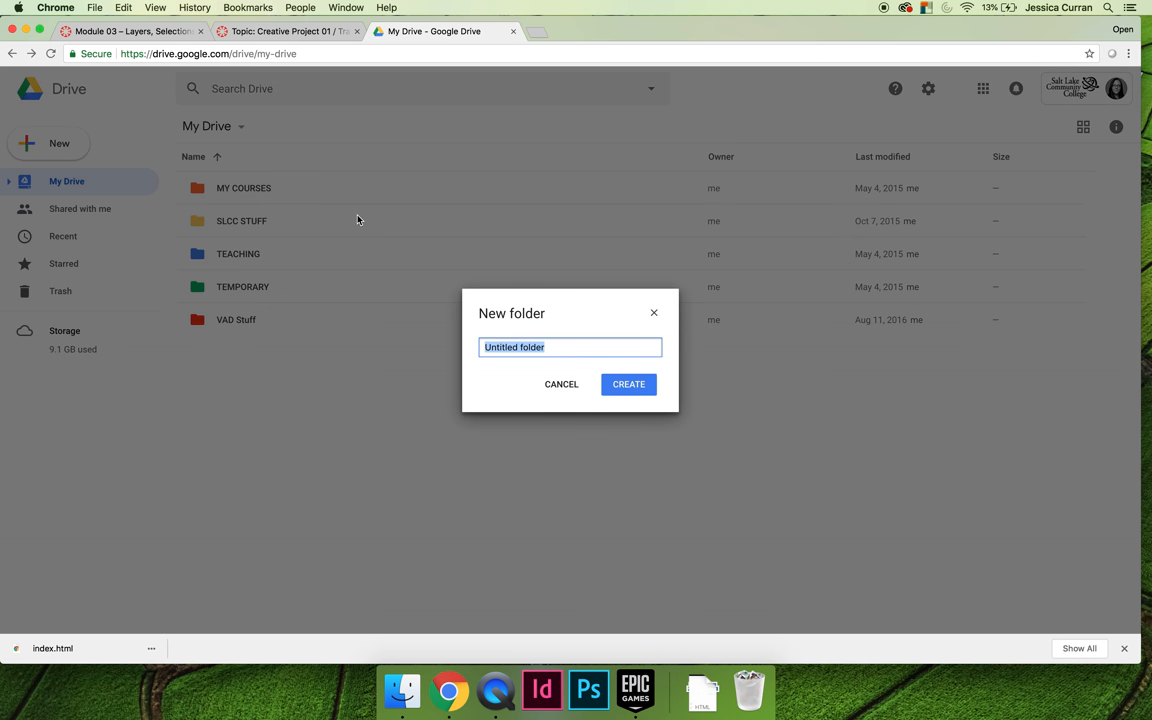
pyautogui.write('ART 1280')
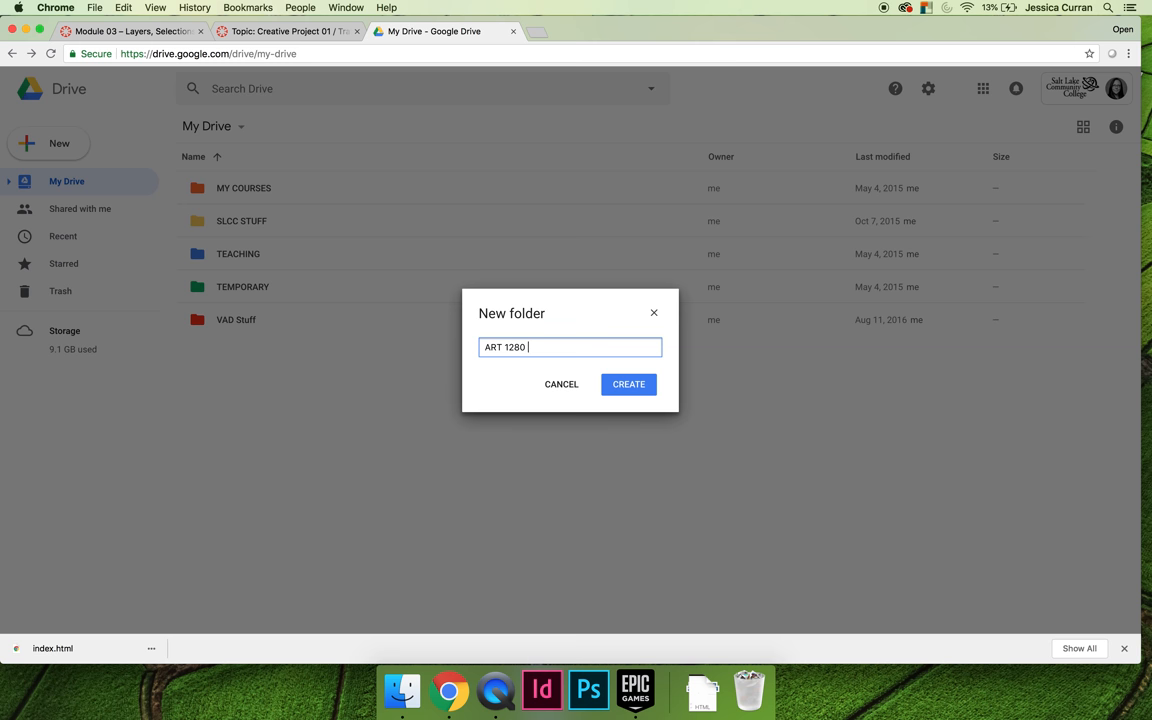
pyautogui.write('– Photoshop Software')
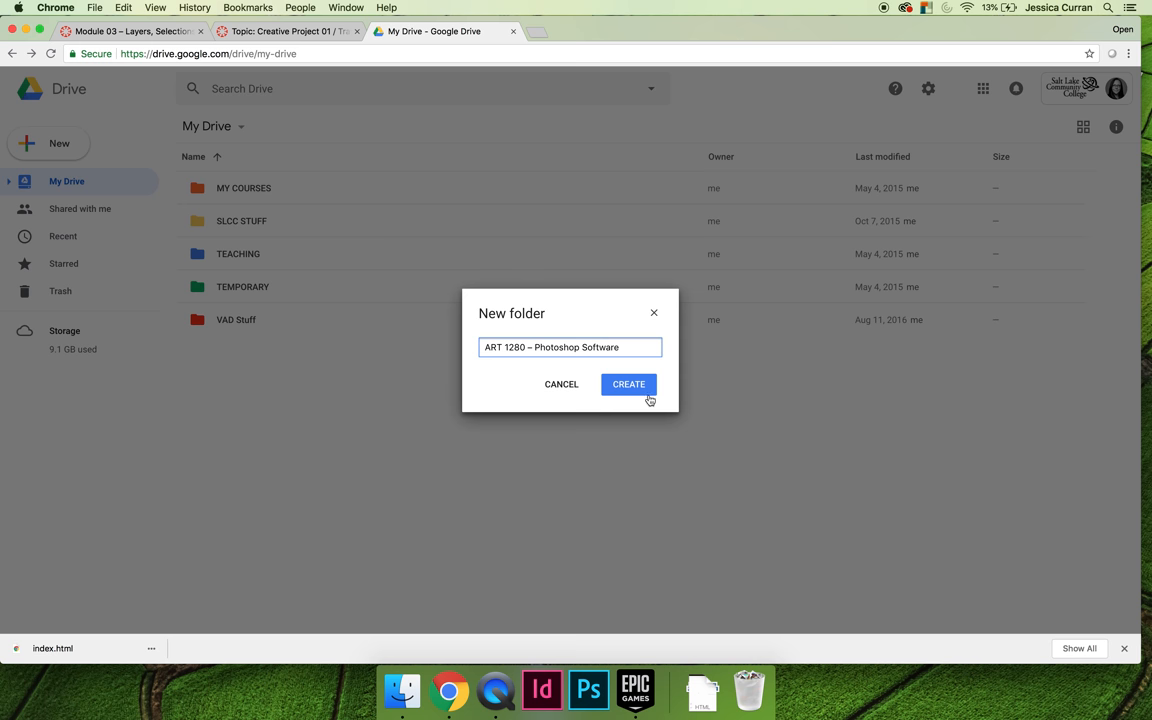
pyautogui.click(628, 384)
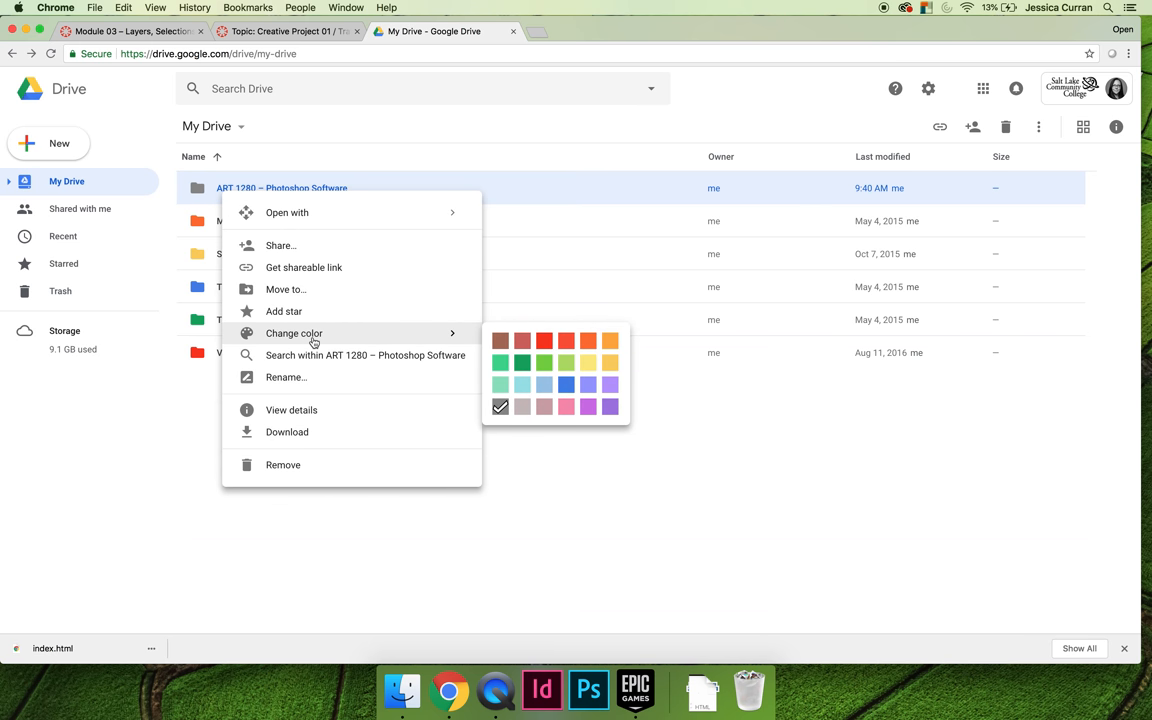
pyautogui.moveTo(568, 362)
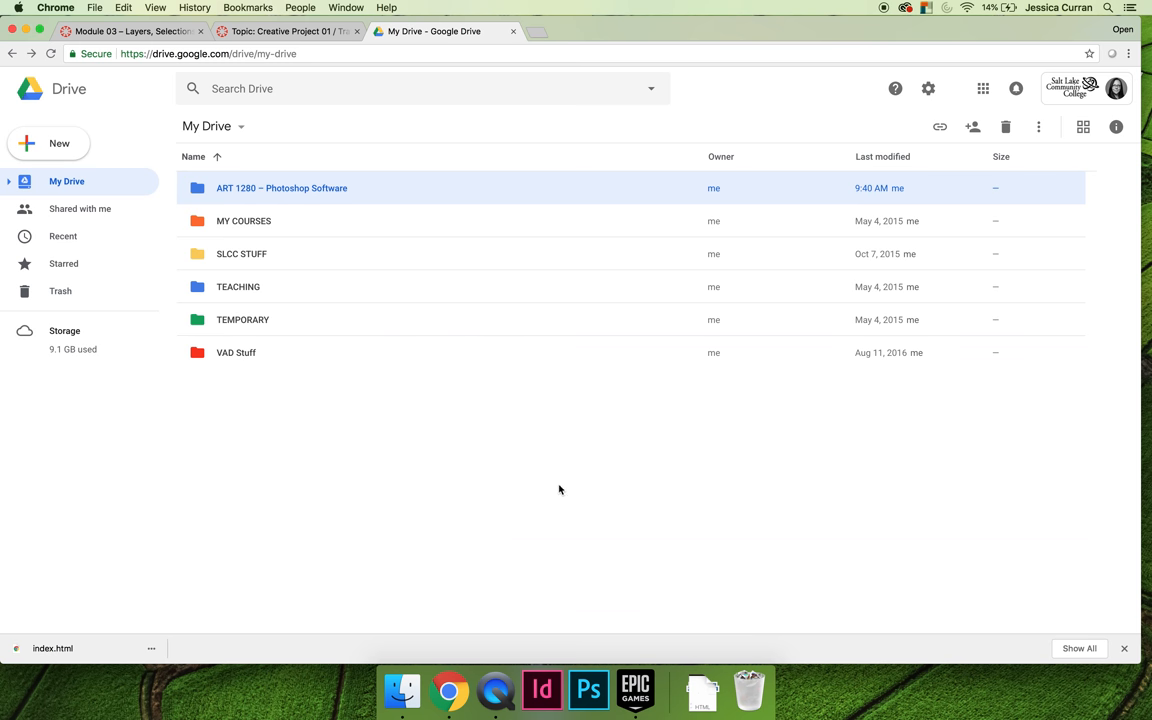
# - Make the ART 1280 folder blue and view its empty contents
pyautogui.click(280, 188)
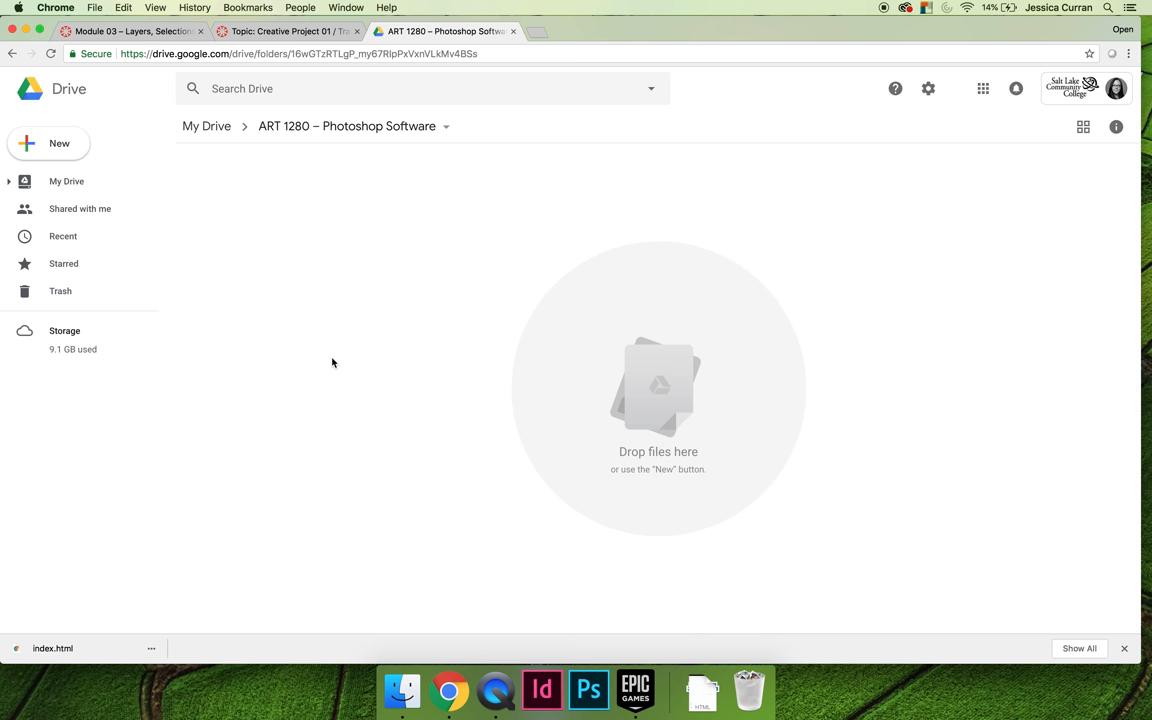
pyautogui.moveTo(112, 146)
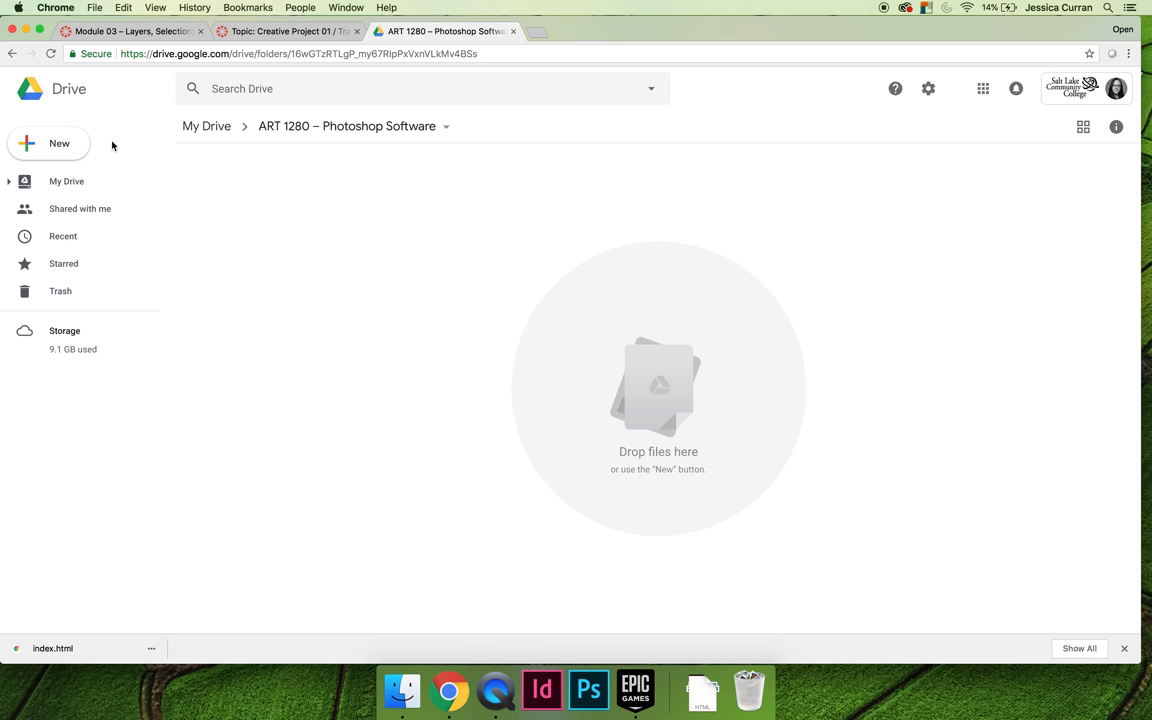
# - Create a subfolder named 'Curran Creative Project 01' inside the ART 1280 folder
pyautogui.click(48, 144)
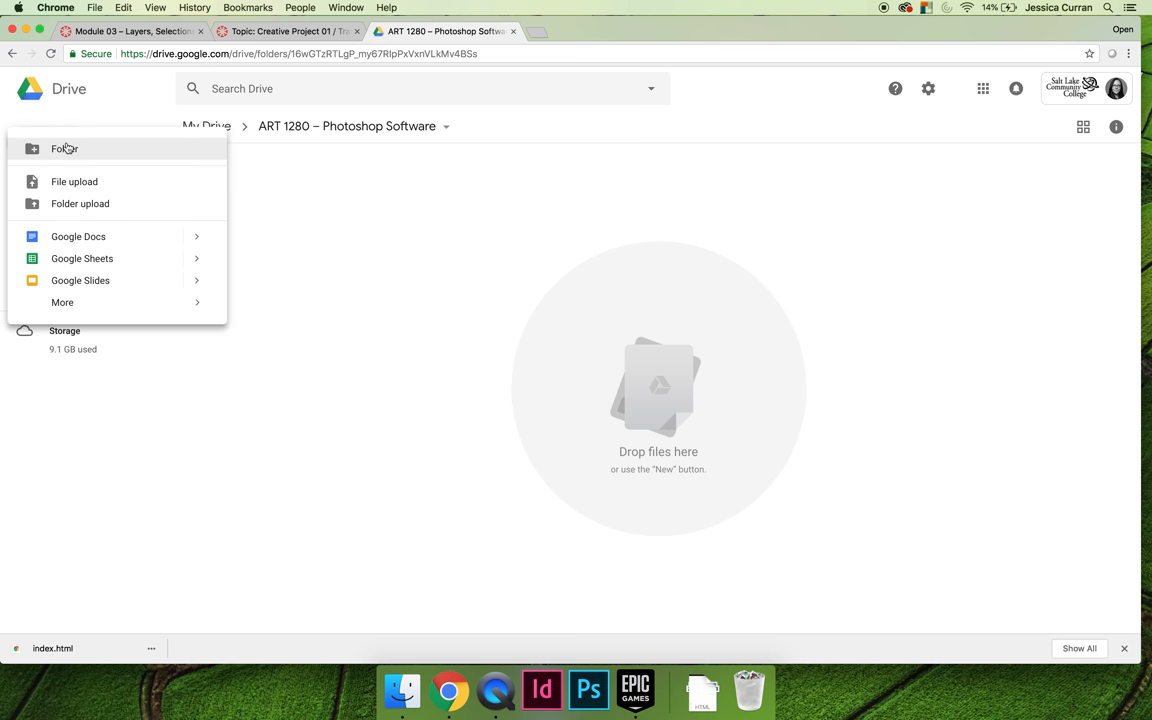
pyautogui.click(64, 148)
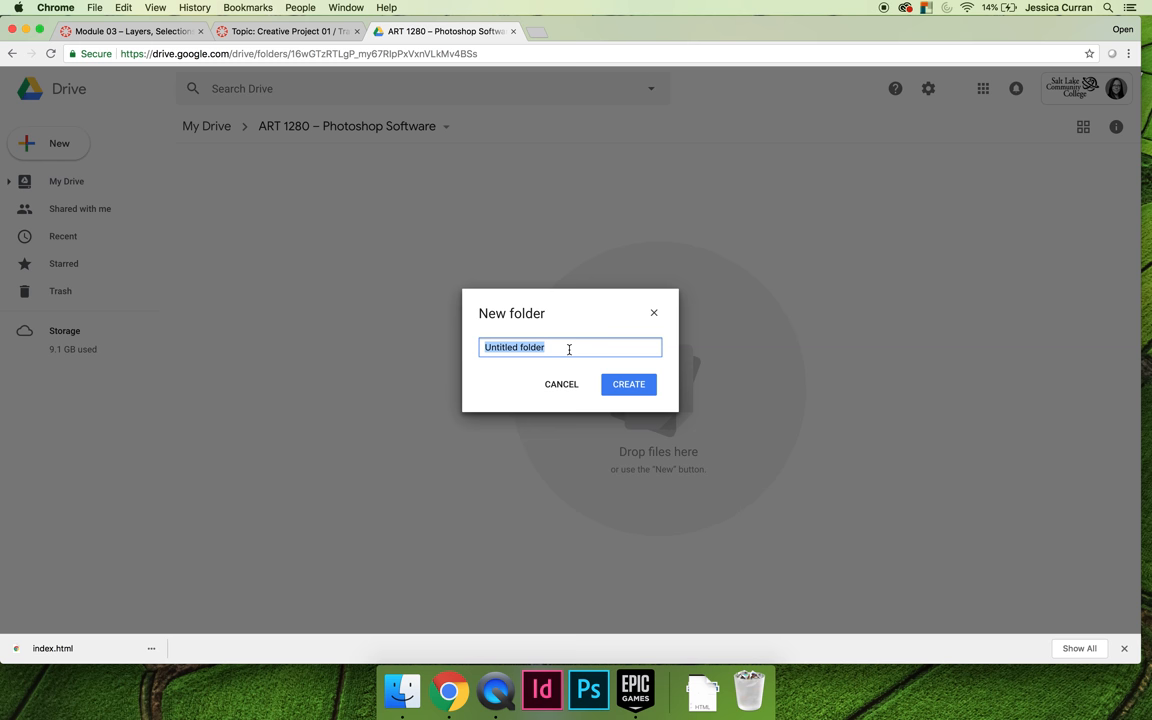
pyautogui.write('CP 01')
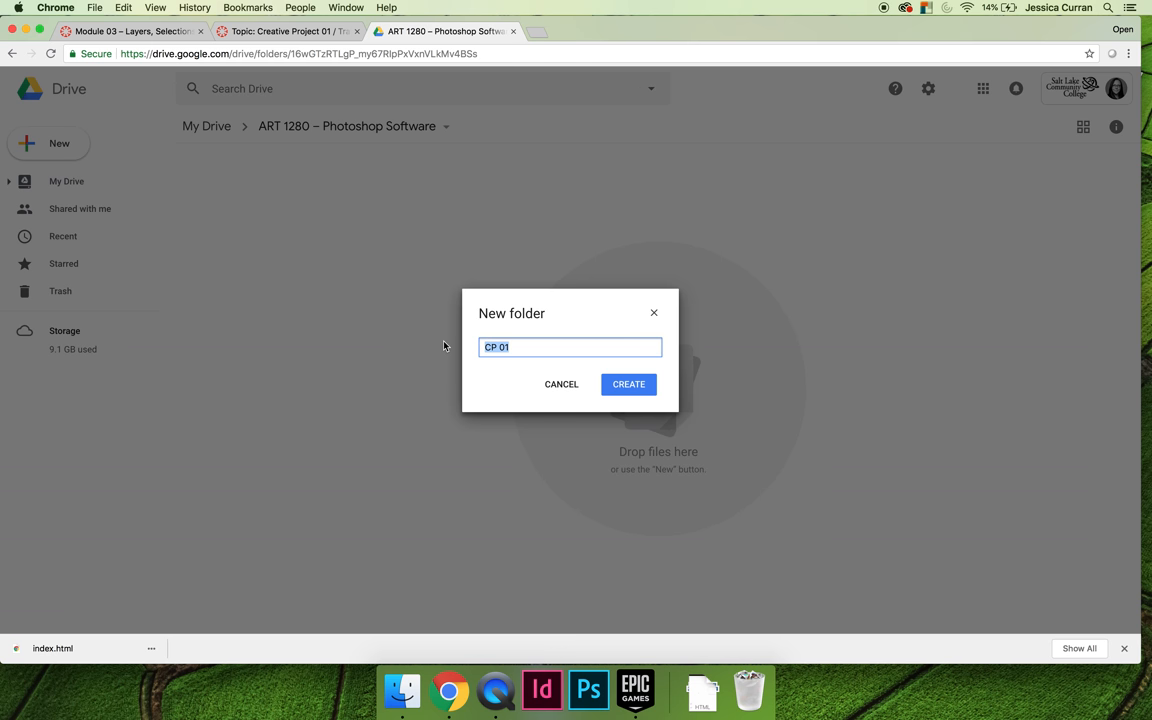
pyautogui.write('Curan')
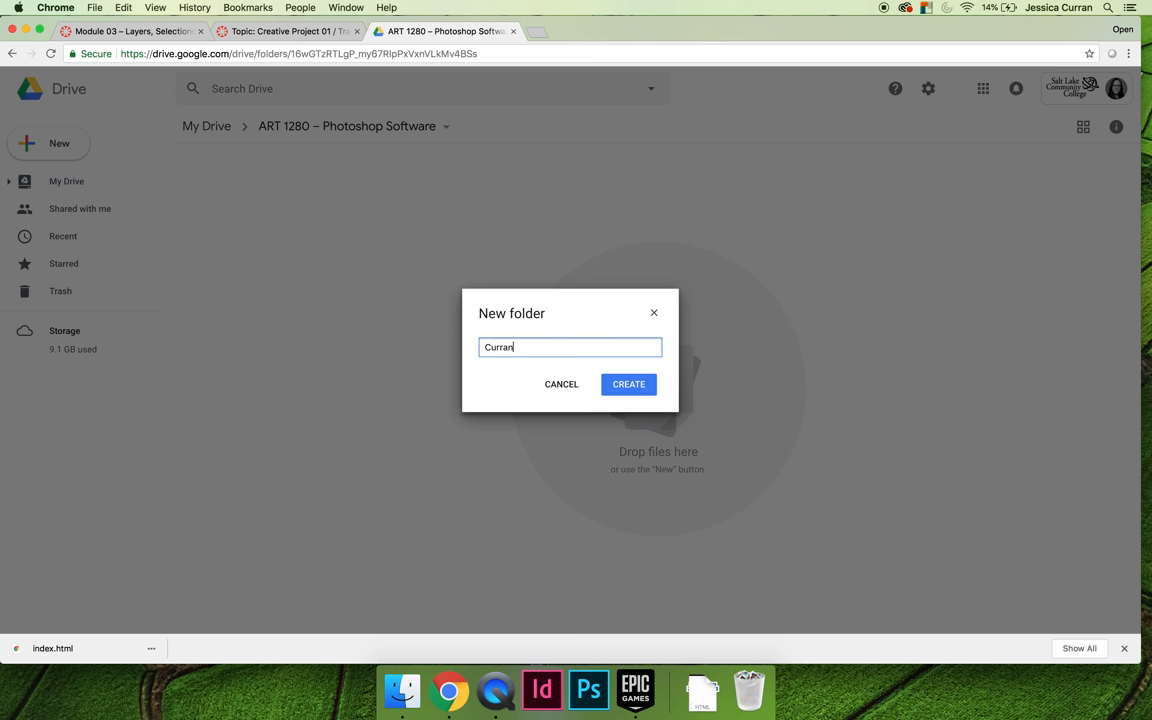
pyautogui.write('Creative Project 01')
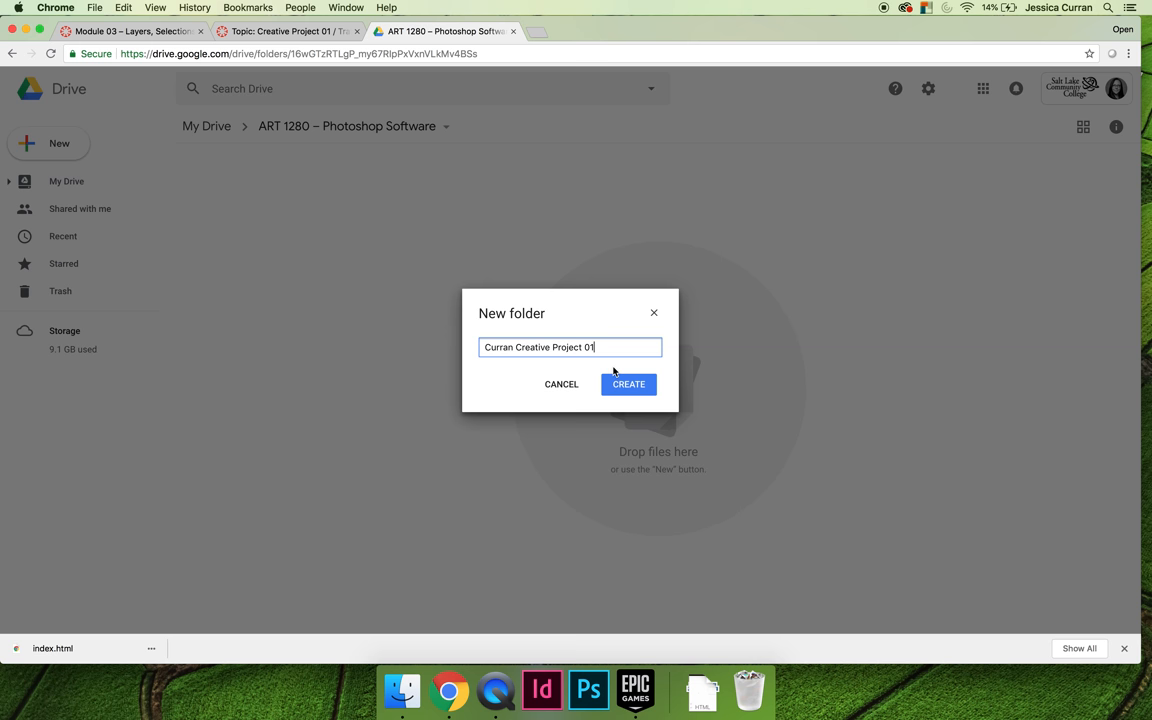
pyautogui.click(628, 384)
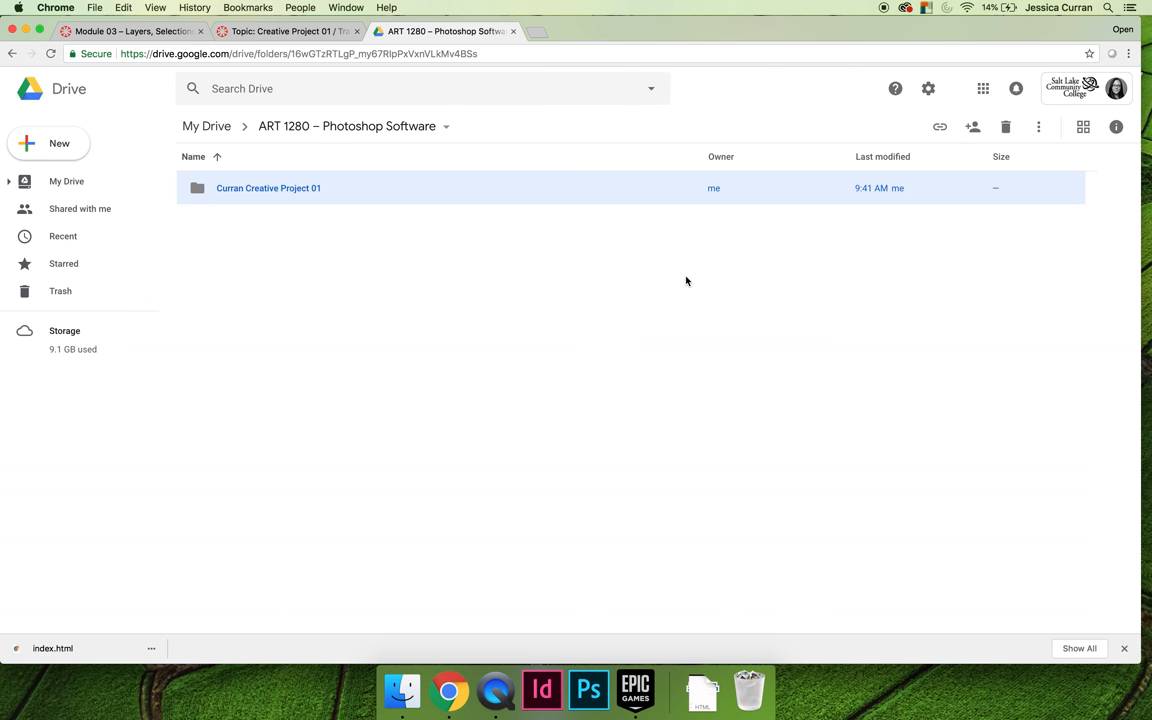
pyautogui.moveTo(704, 328)
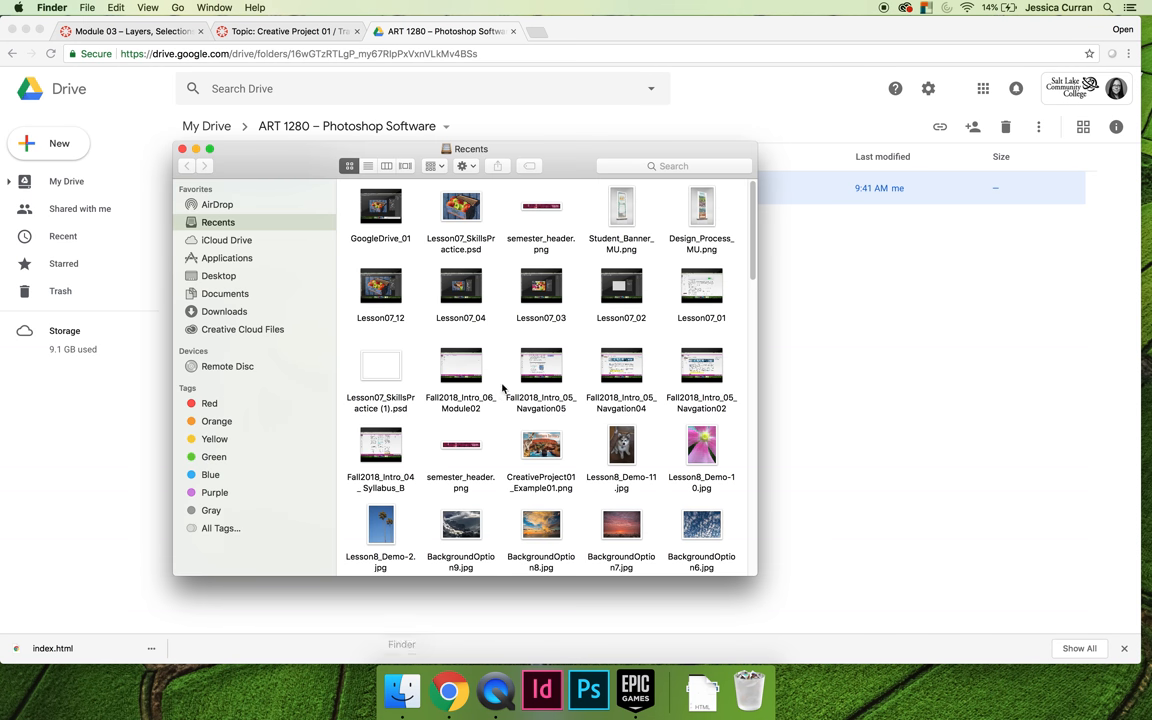
# - Show the Desktop in Finder and select the Curran Lesson 07 Skills practice folder
pyautogui.click(220, 276)
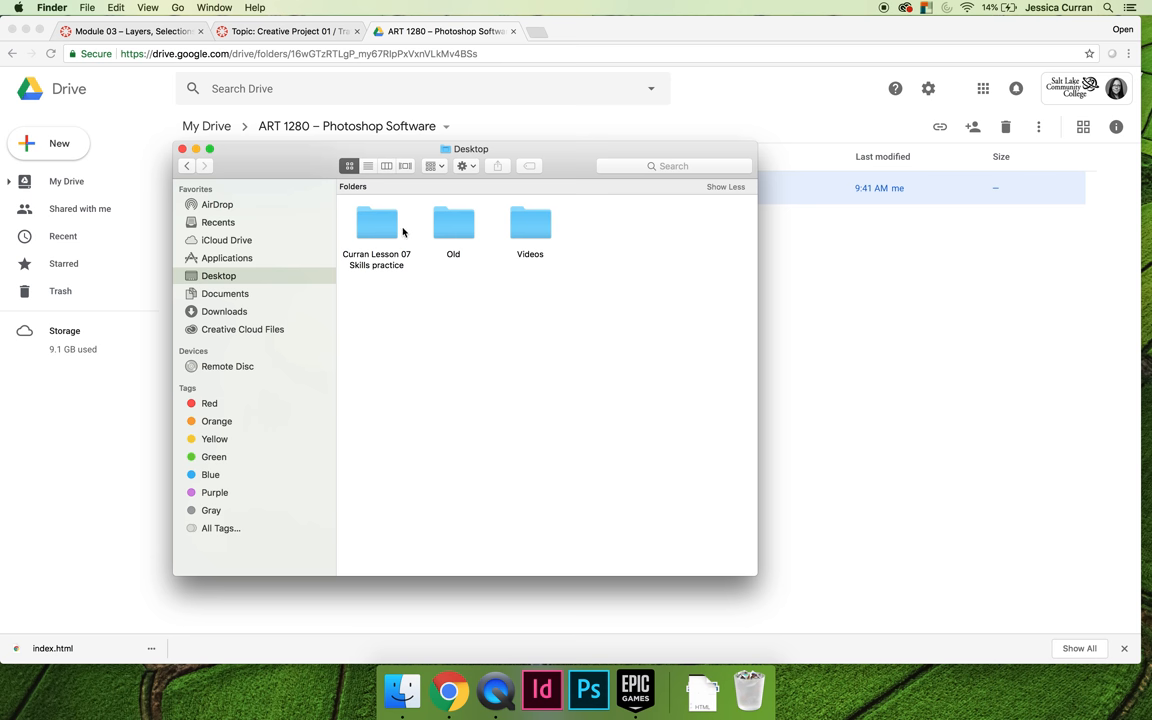
pyautogui.click(376, 222)
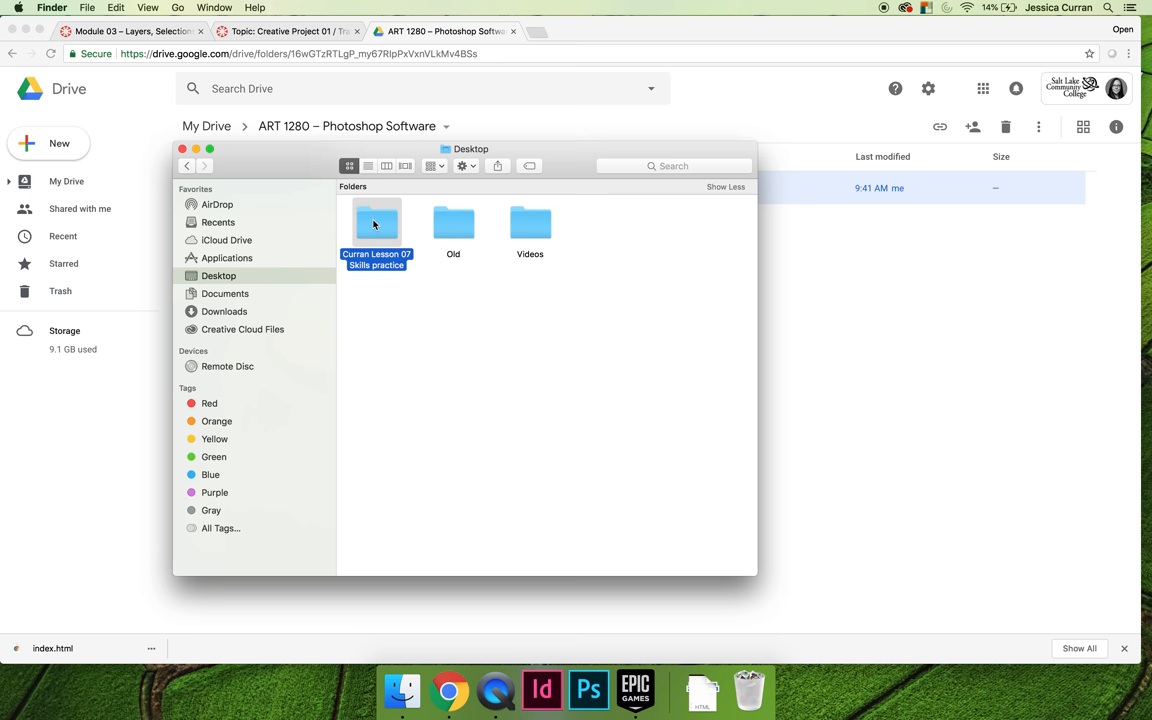